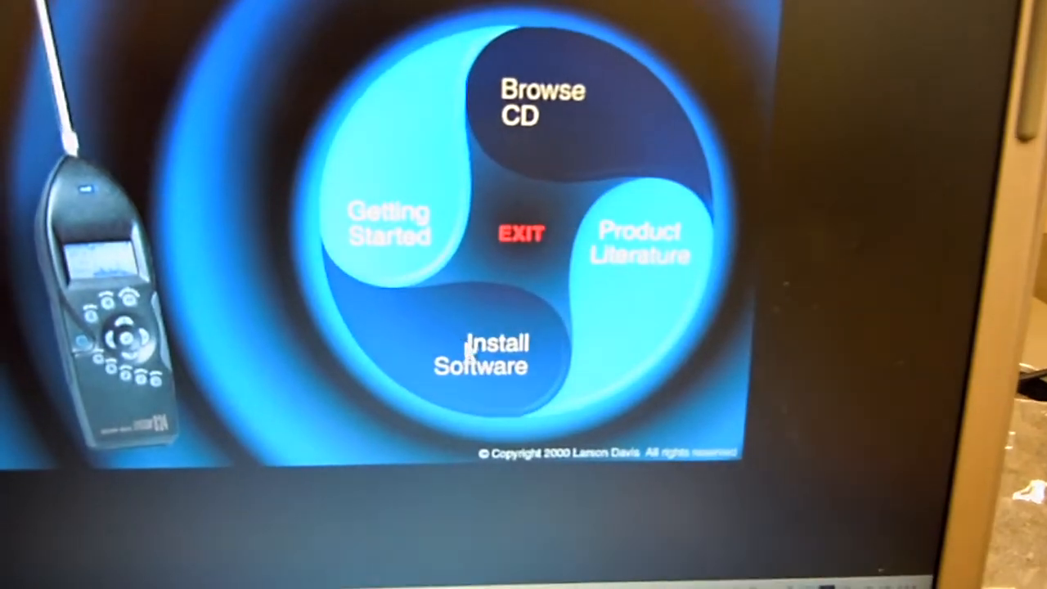
Show the Install Software list from the Larson Davis CD autorun menu.
{"action": "left_click", "coordinate": [481, 351]}
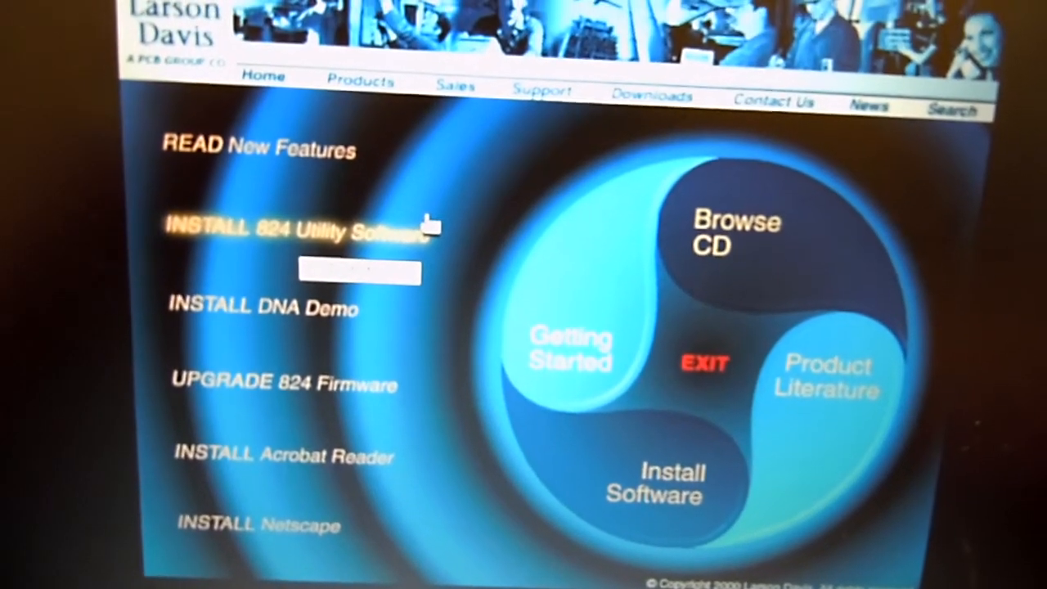
Launch the 824 Utility installer and accept the default folder C:\Program Files\Larson Davis\824 Utility.
{"action": "left_click", "coordinate": [286, 225]}
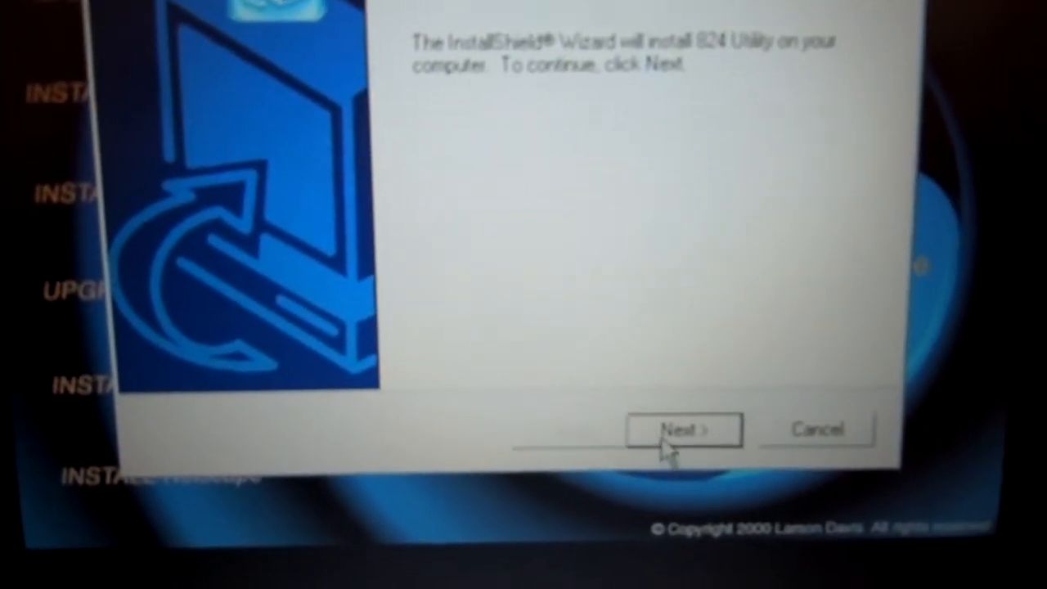
{"action": "left_click", "coordinate": [684, 429]}
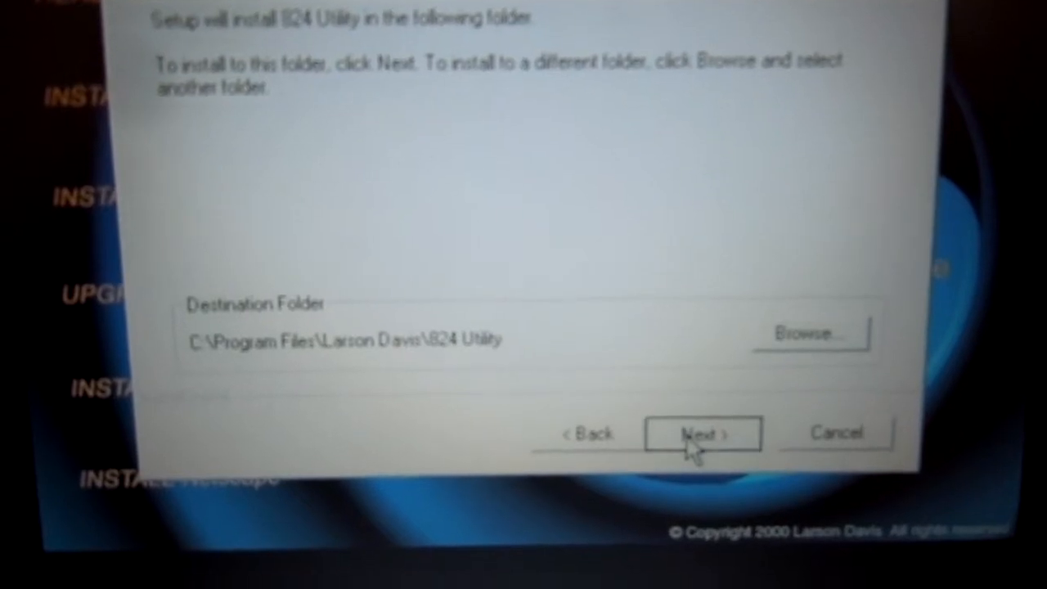
{"action": "left_click", "coordinate": [701, 434]}
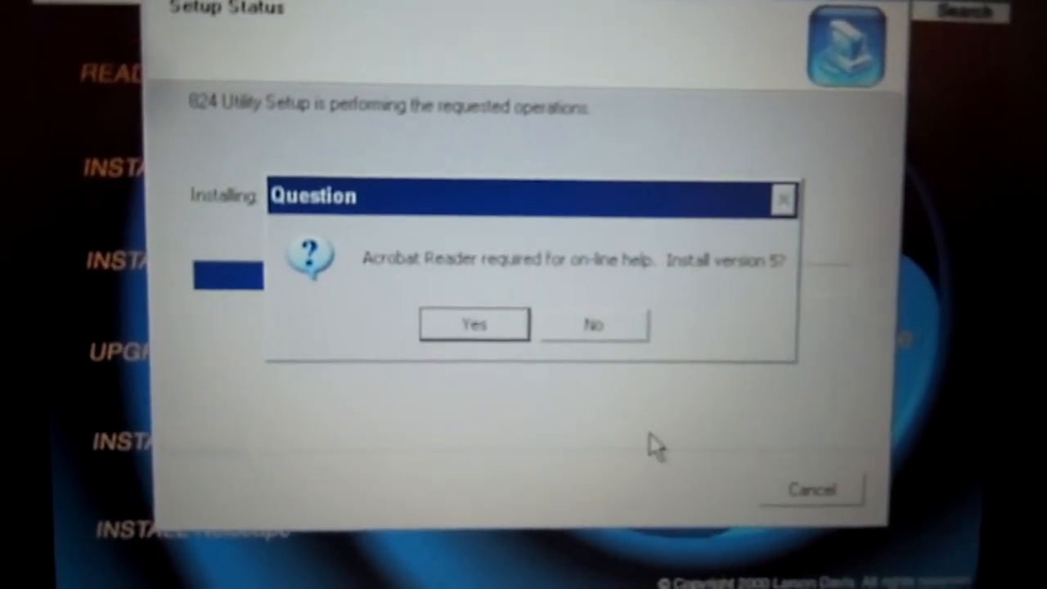
Install Acrobat Reader 5 for on-line help and acknowledge its thank-you message.
{"action": "left_click", "coordinate": [474, 324]}
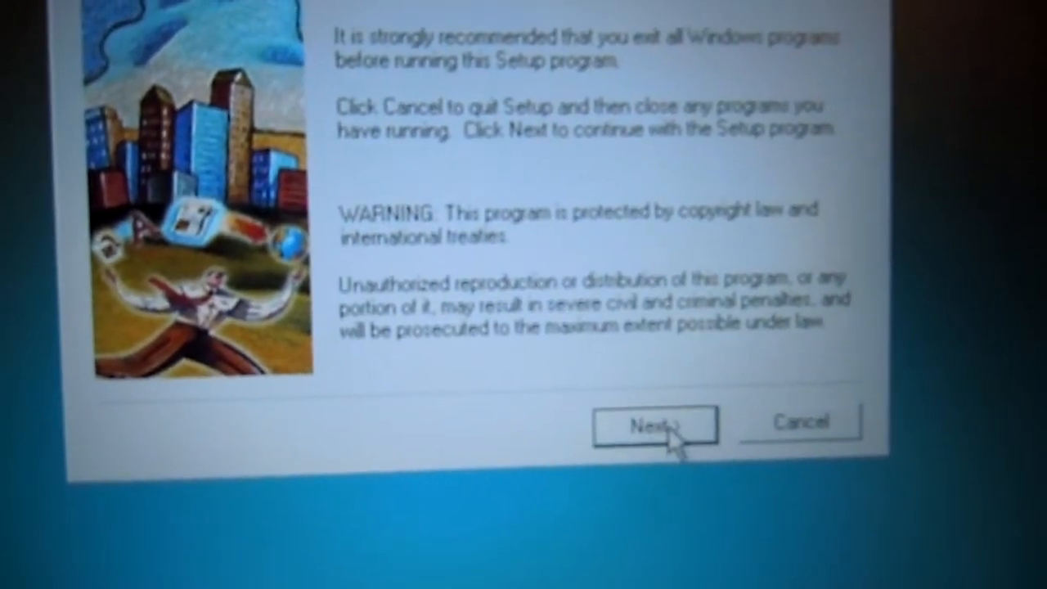
{"action": "left_click", "coordinate": [654, 424]}
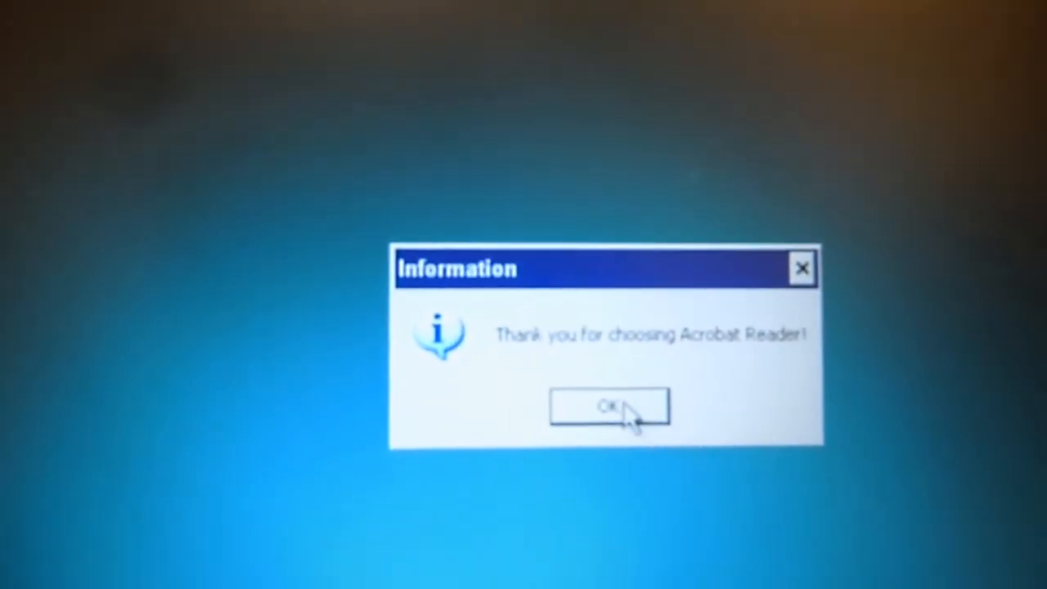
{"action": "left_click", "coordinate": [608, 408]}
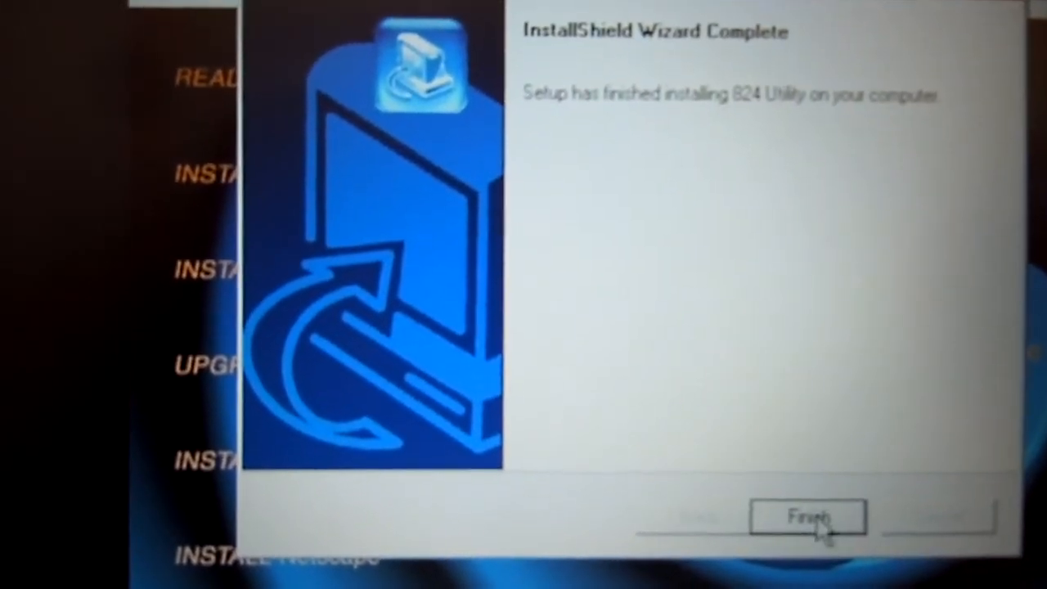
Finish the InstallShield wizard so 824 Utility launches with its Connect dialog.
{"action": "left_click", "coordinate": [808, 517]}
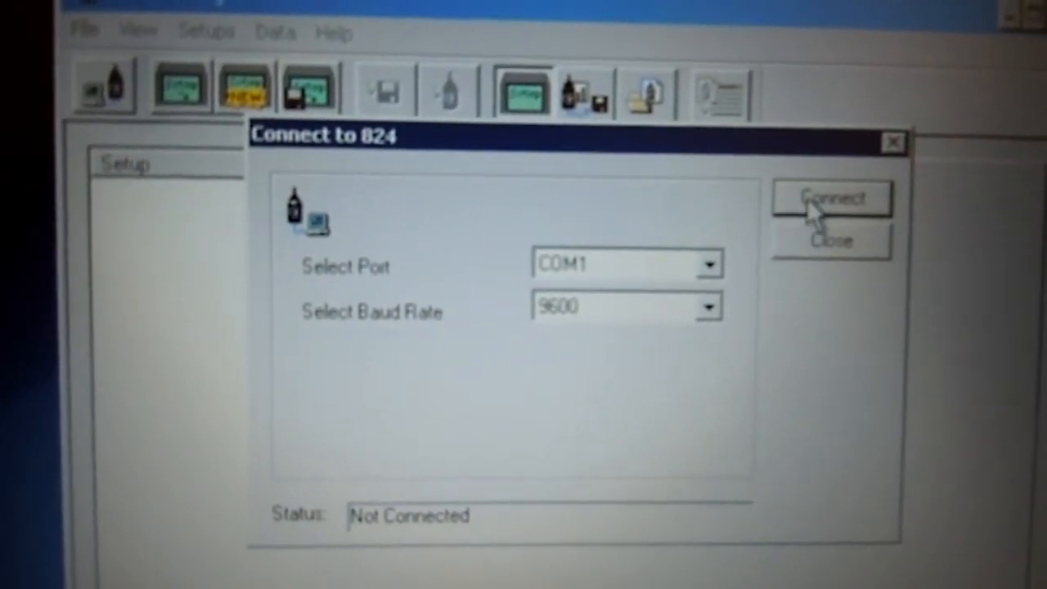
Connect to the Model 824 meter on COM1 at 9600 baud and view its system settings.
{"action": "left_click", "coordinate": [831, 198]}
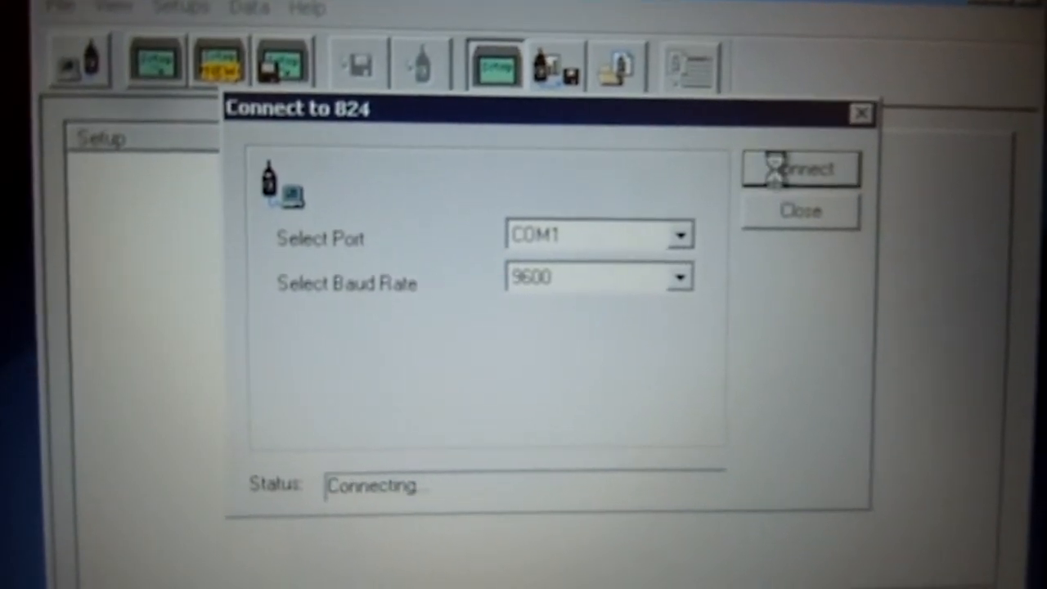
{"action": "left_click", "coordinate": [799, 162]}
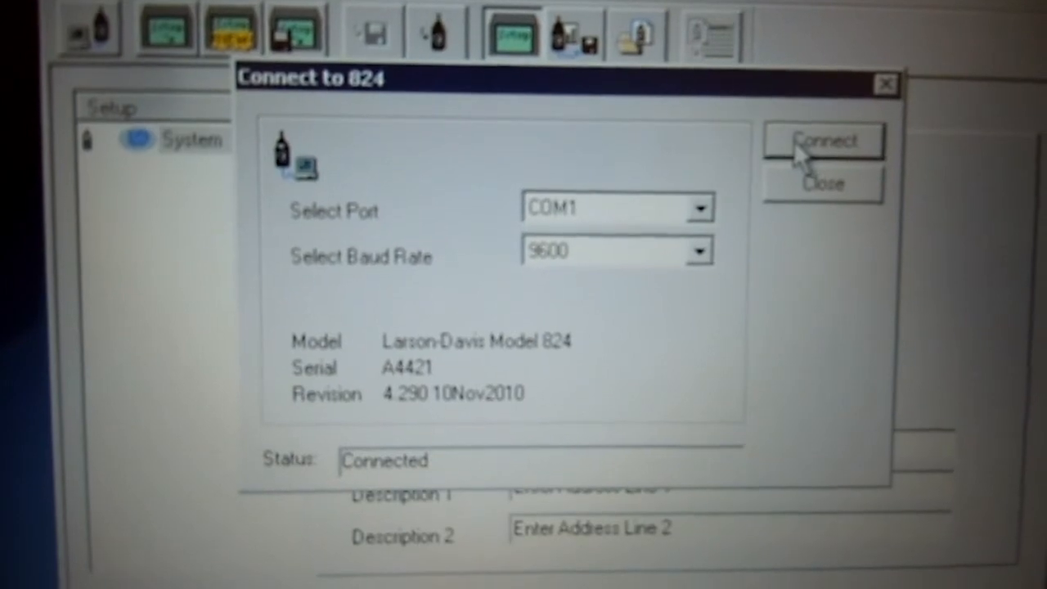
{"action": "left_click", "coordinate": [823, 141]}
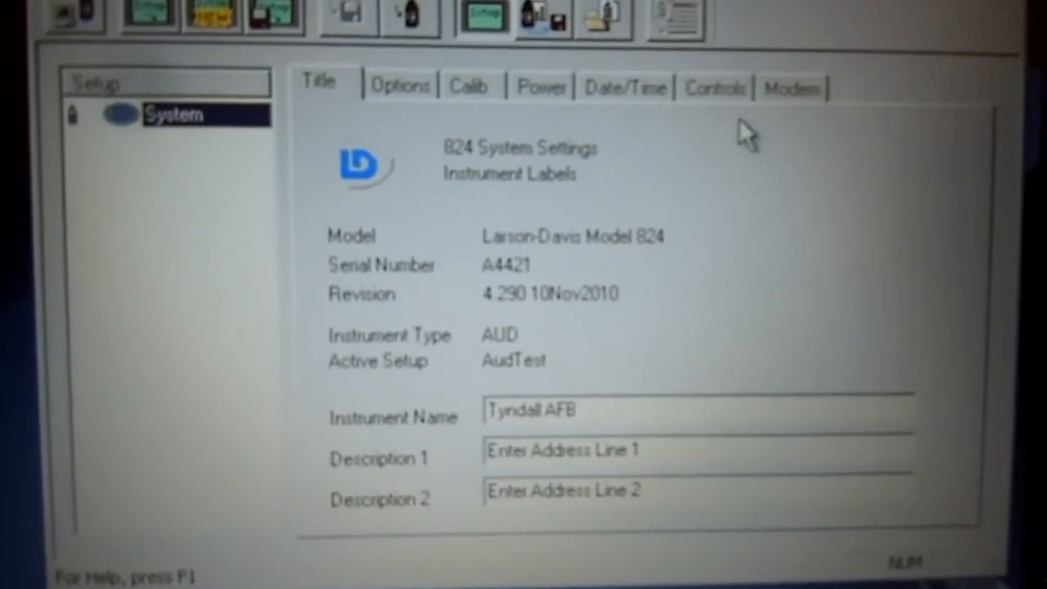